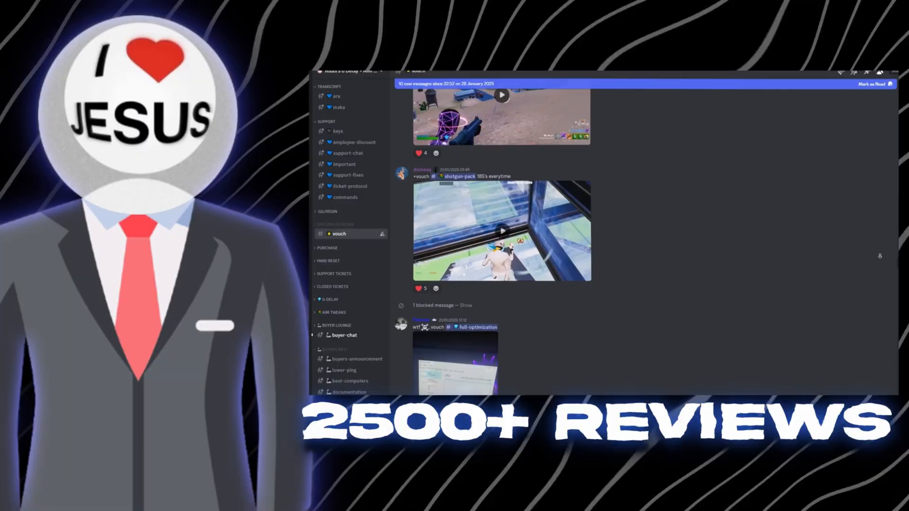
- Download WinRAR from win-rar.com in Chrome
{"action": "scroll", "scroll_direction": "down", "scroll_amount": 3}
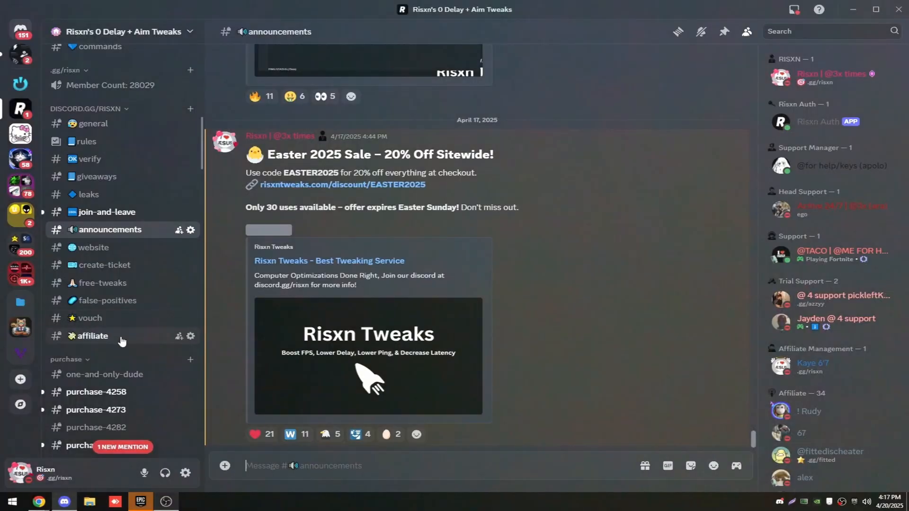
{"action": "mouse_move", "coordinate": [101, 283]}
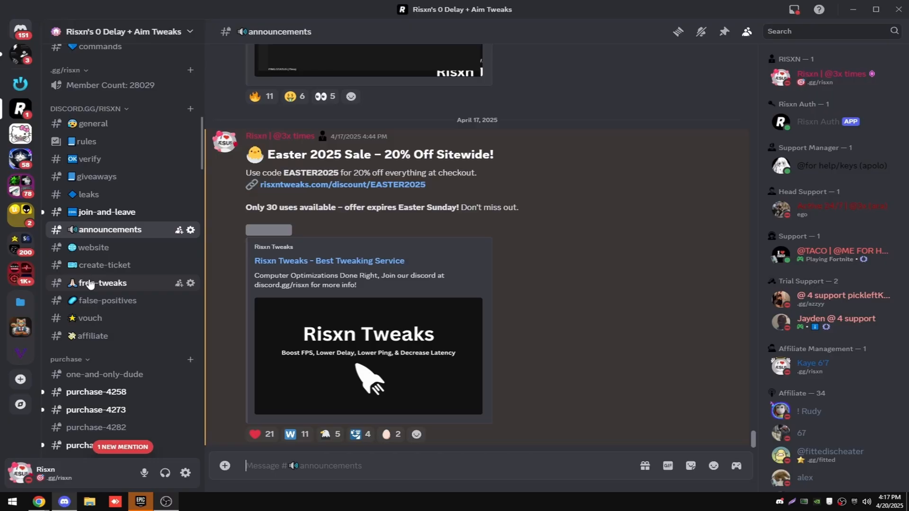
{"action": "left_click", "coordinate": [103, 283]}
{"action": "type", "text": "winrar"}
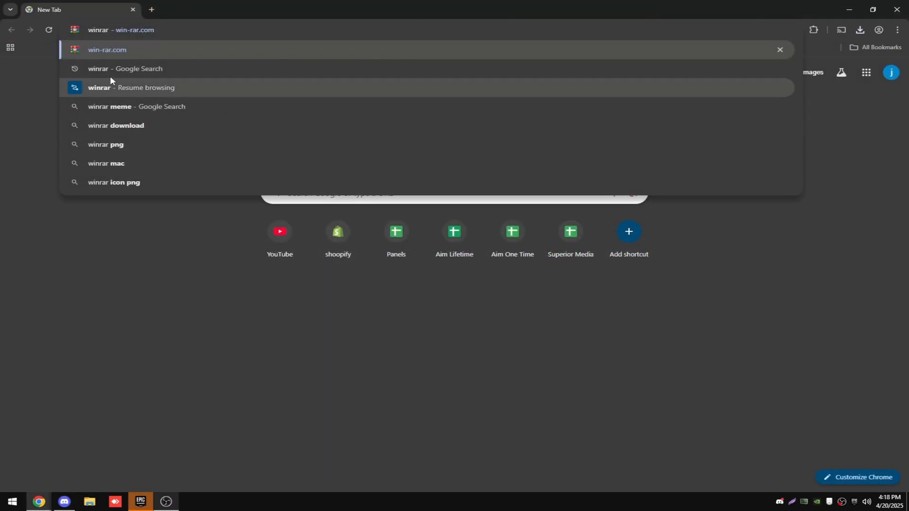
{"action": "left_click", "coordinate": [107, 49]}
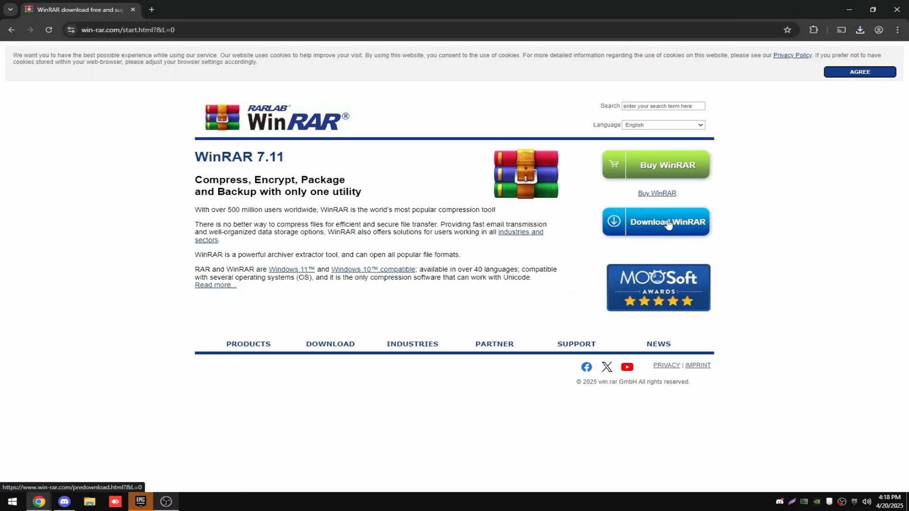
{"action": "left_click", "coordinate": [667, 221]}
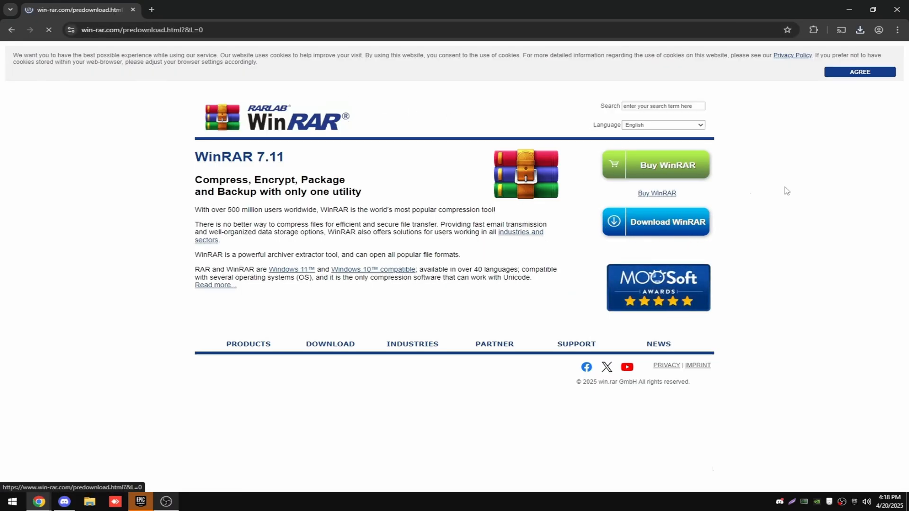
- Install WinRAR and extract the Nvidia Pack archive into its own folder
{"action": "left_click", "coordinate": [655, 222]}
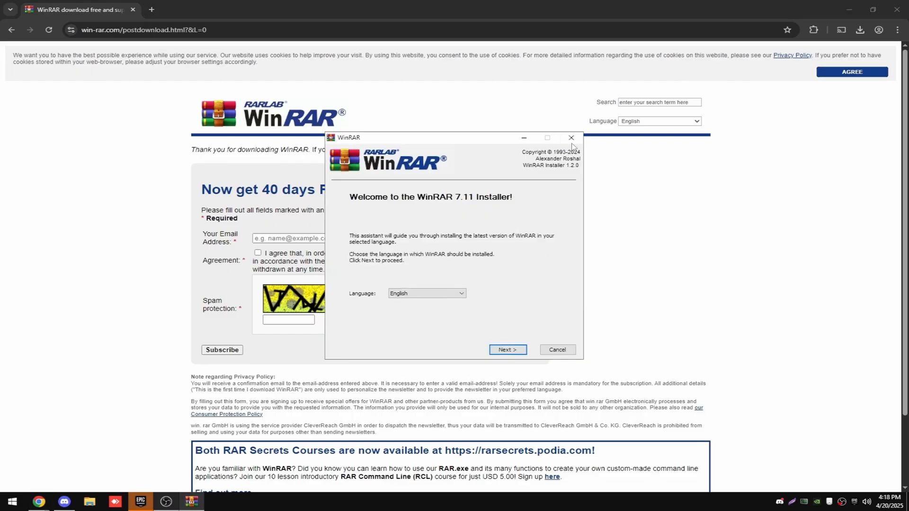
{"action": "left_click", "coordinate": [570, 138]}
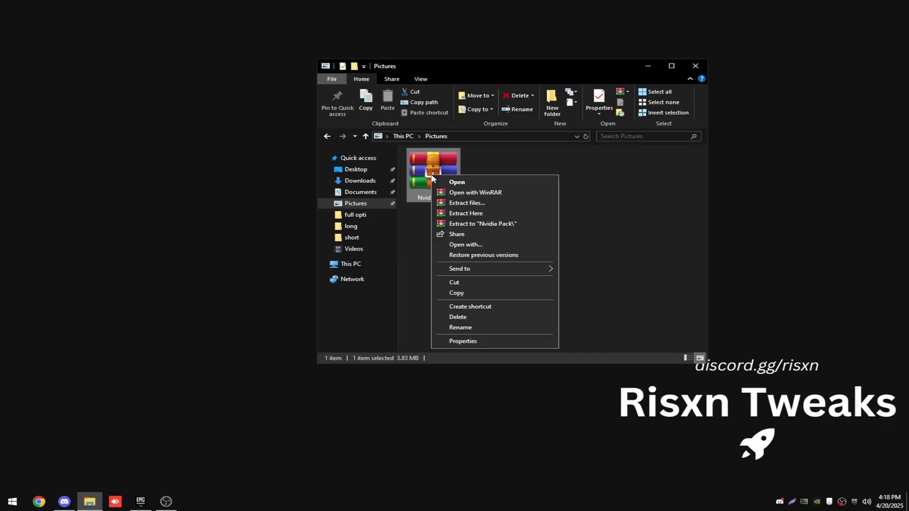
{"action": "left_click", "coordinate": [466, 213]}
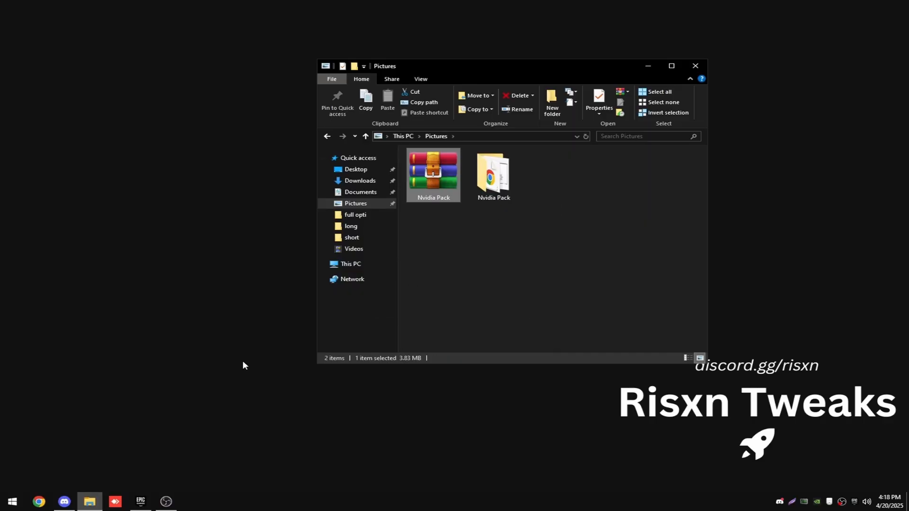
{"action": "mouse_move", "coordinate": [544, 281]}
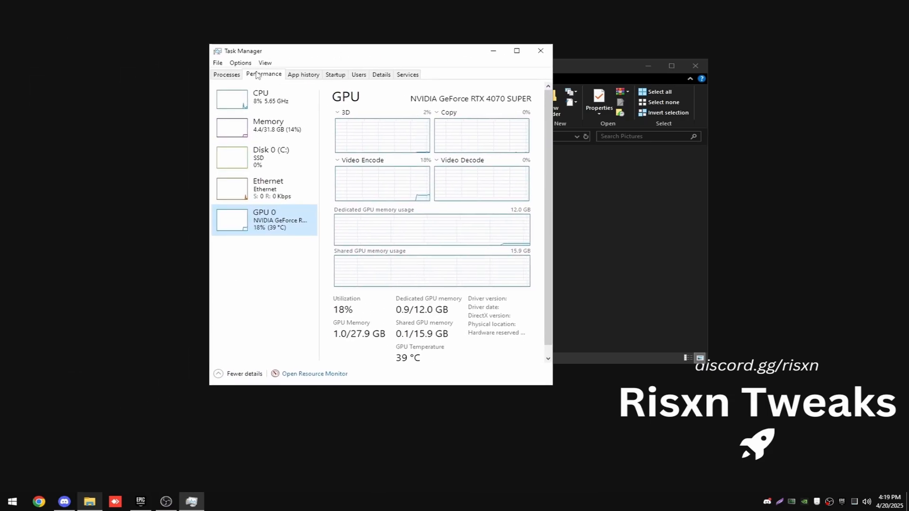
{"action": "mouse_move", "coordinate": [268, 74]}
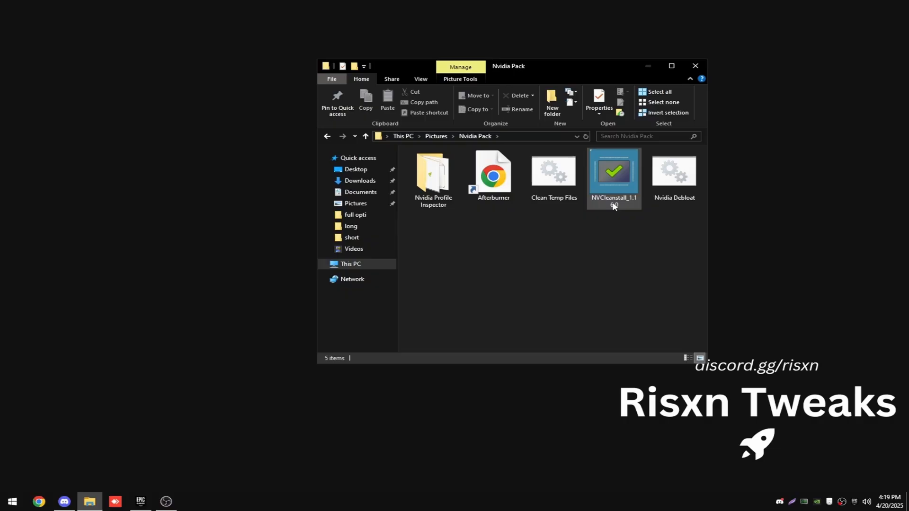
- Run NVCleanstall_1.16.0 from the Nvidia Pack folder as administrator
{"action": "right_click", "coordinate": [614, 171]}
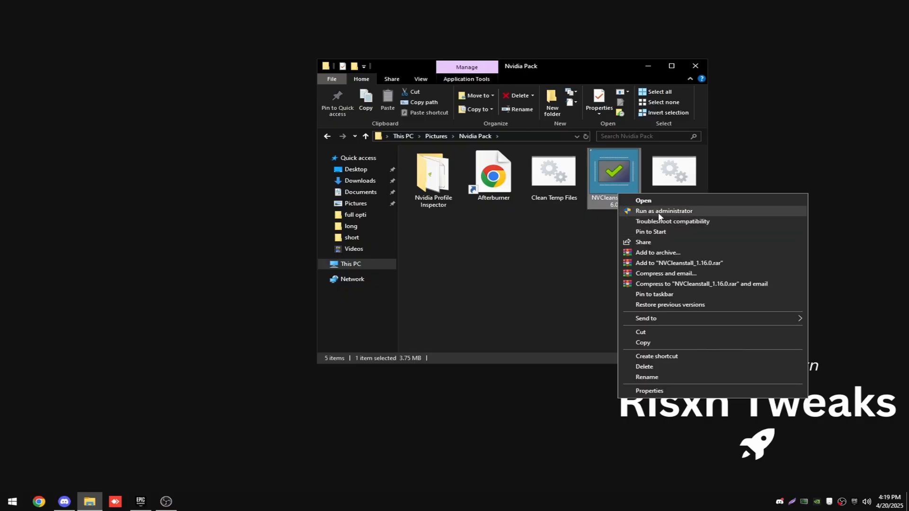
{"action": "left_click", "coordinate": [664, 210]}
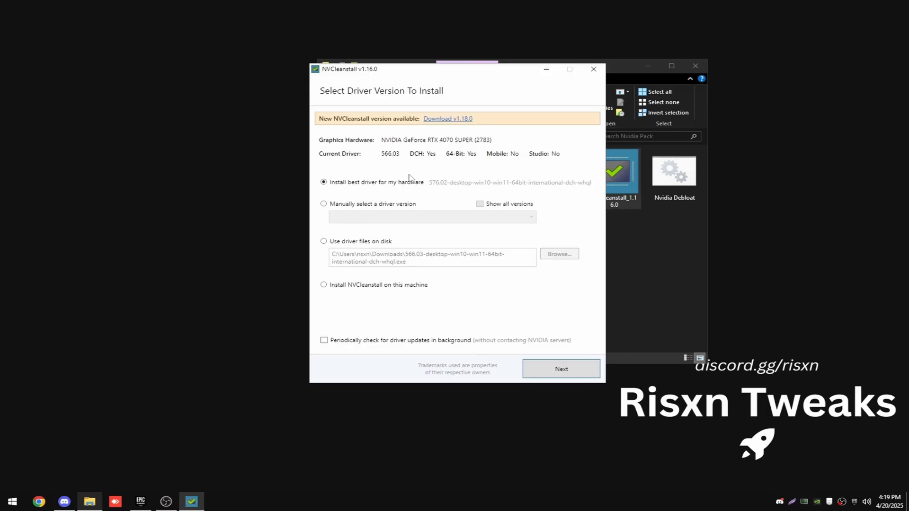
{"action": "mouse_move", "coordinate": [444, 154]}
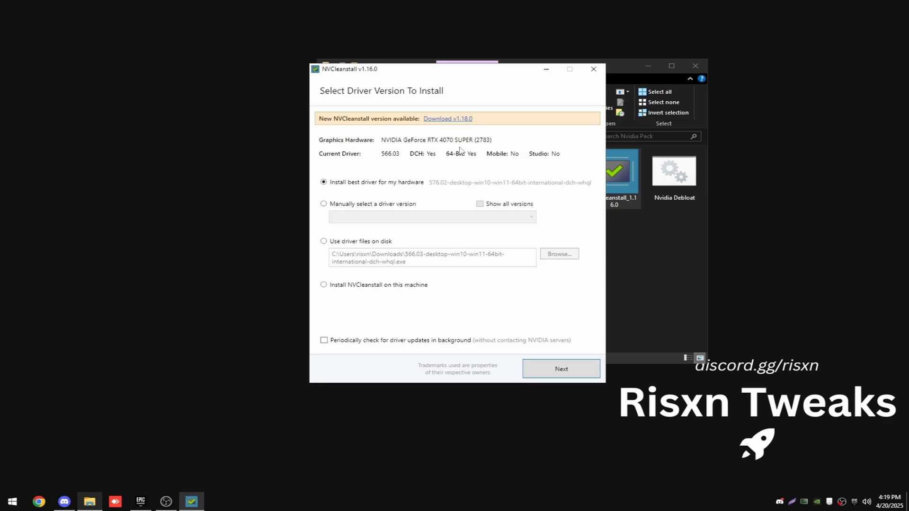
{"action": "mouse_move", "coordinate": [389, 163]}
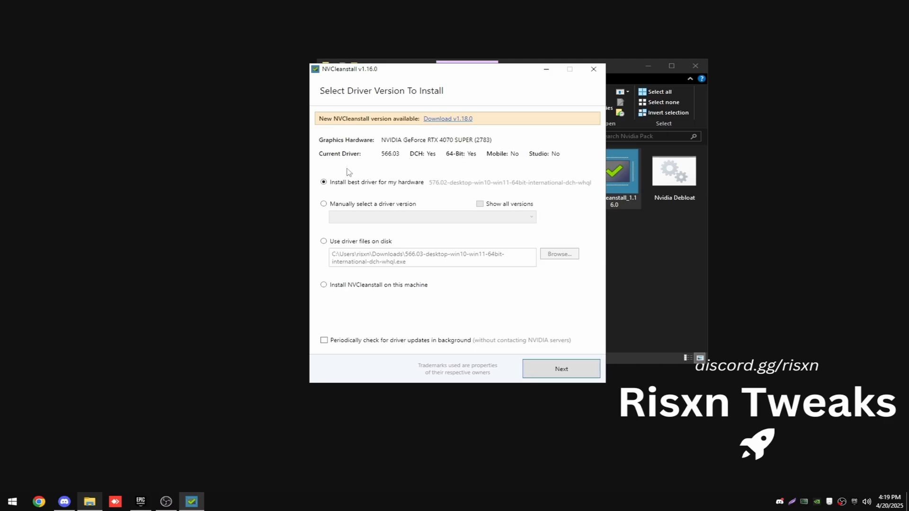
- Manually select driver 566.03 Windows 10 64-bit Desktop DCH instead of 576.02
{"action": "left_click", "coordinate": [324, 203]}
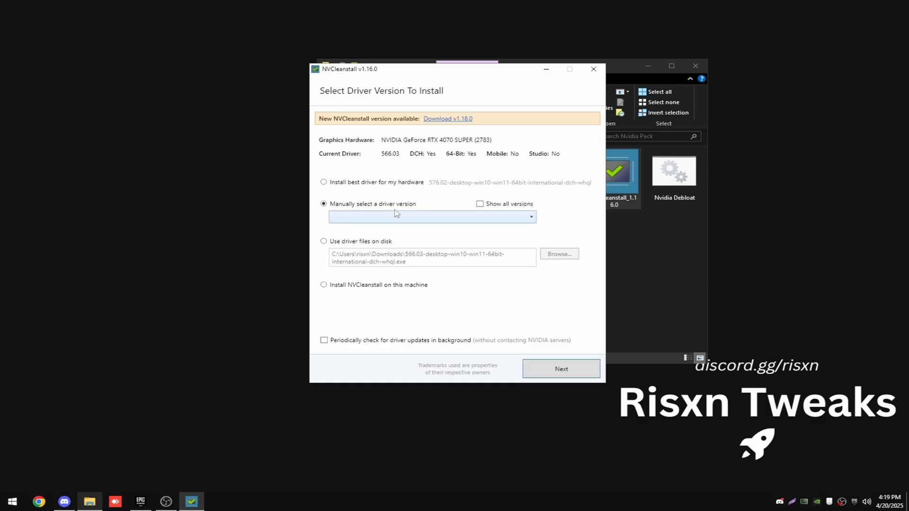
{"action": "mouse_move", "coordinate": [389, 225]}
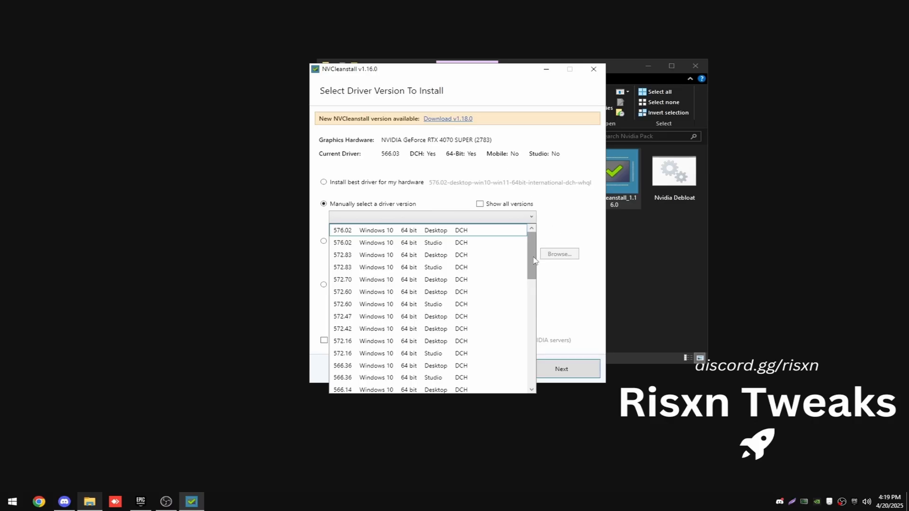
{"action": "scroll", "scroll_direction": "down", "scroll_amount": 3}
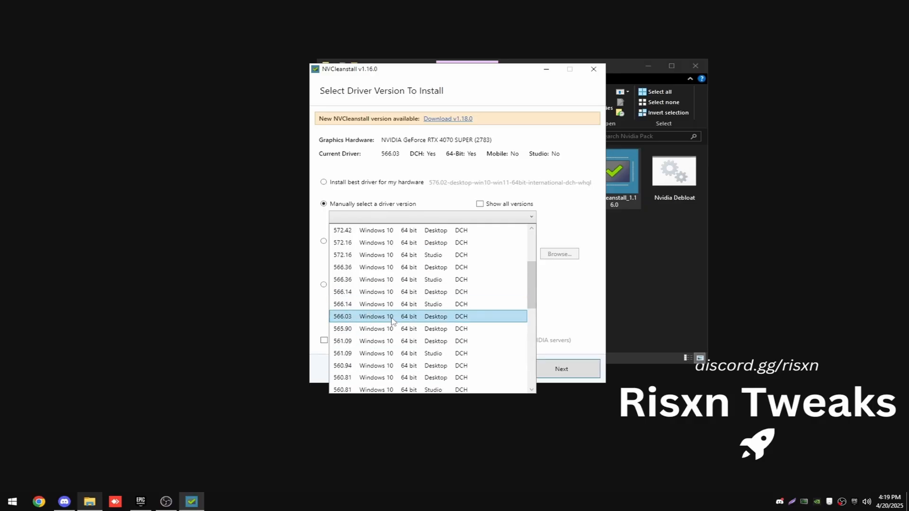
{"action": "mouse_move", "coordinate": [437, 321]}
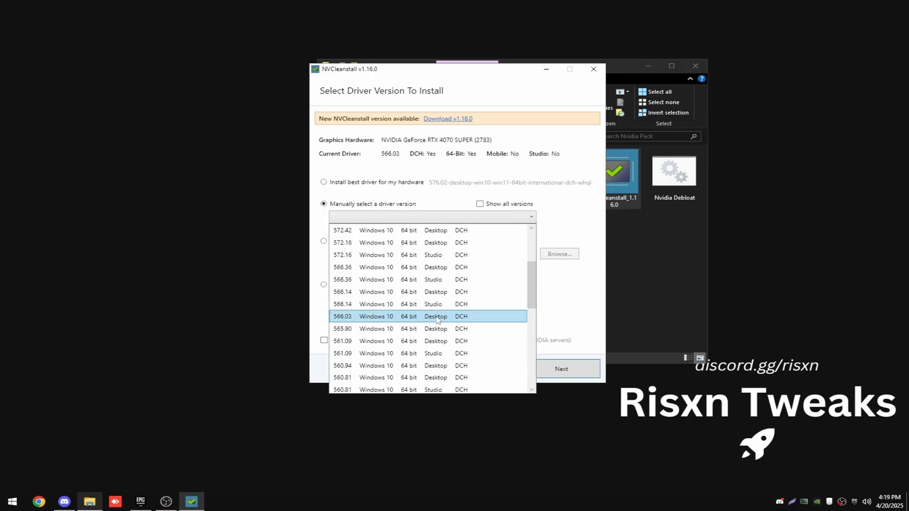
{"action": "left_click", "coordinate": [429, 304]}
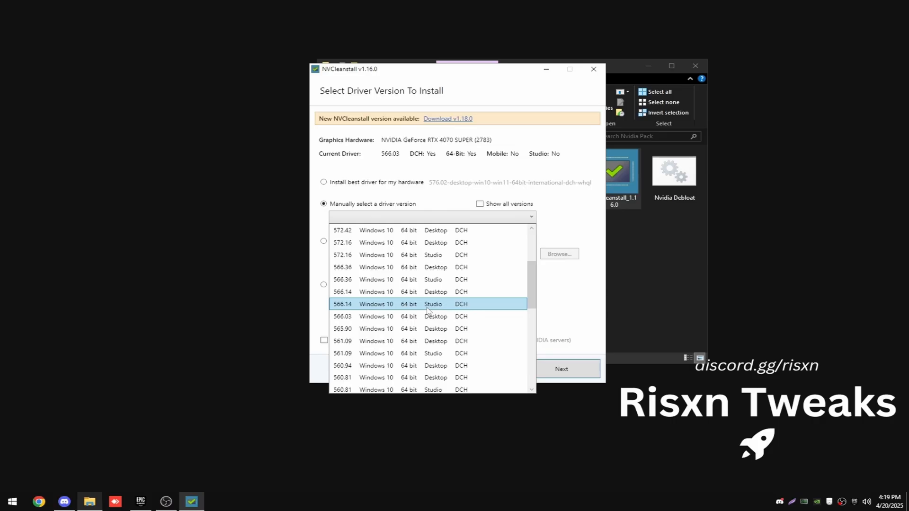
{"action": "left_click", "coordinate": [427, 317]}
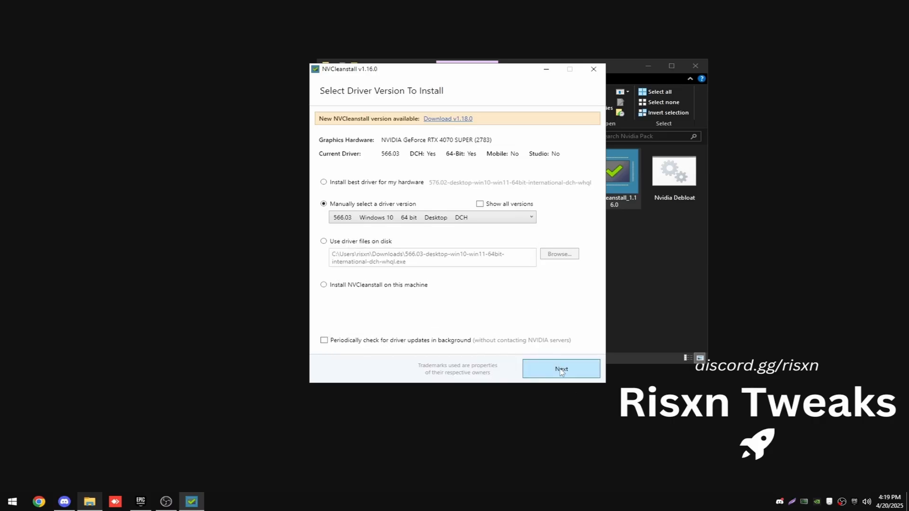
- Keep only the required Display Driver component and start copying installer files
{"action": "left_click", "coordinate": [560, 369]}
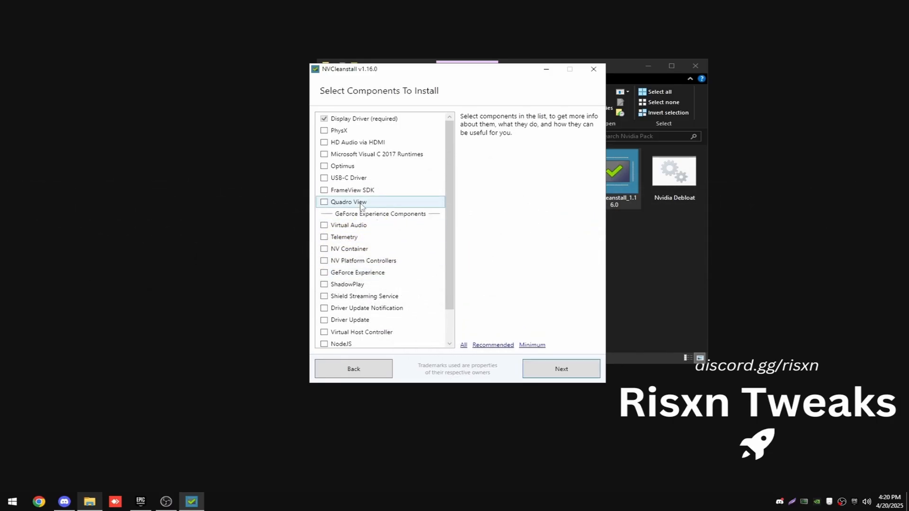
{"action": "left_click", "coordinate": [560, 369]}
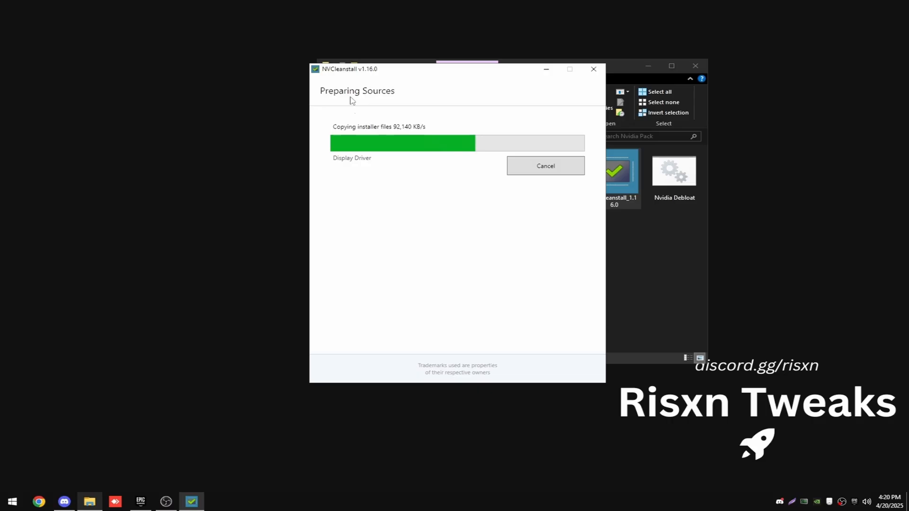
{"action": "mouse_move", "coordinate": [401, 204]}
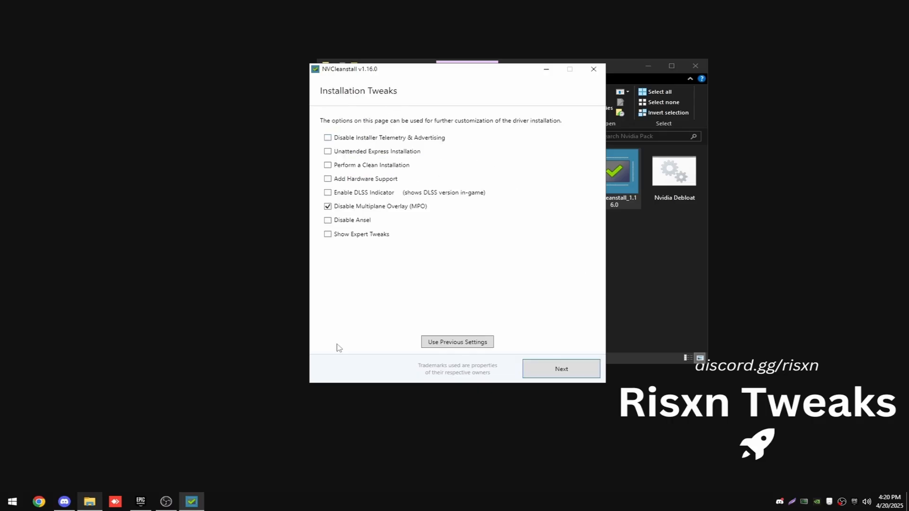
- Disable installer telemetry and Ansel, enable unattended install without auto-reboot, and show expert tweaks
{"action": "left_click", "coordinate": [328, 137]}
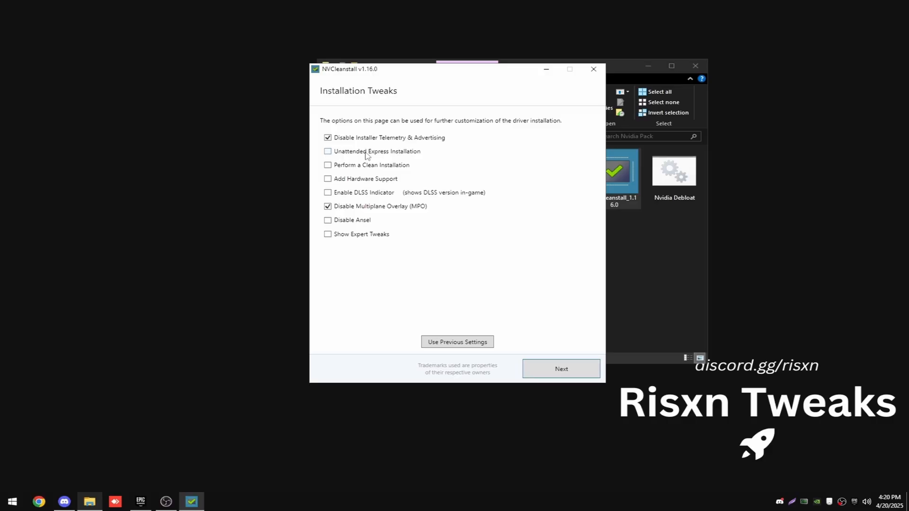
{"action": "left_click", "coordinate": [328, 151]}
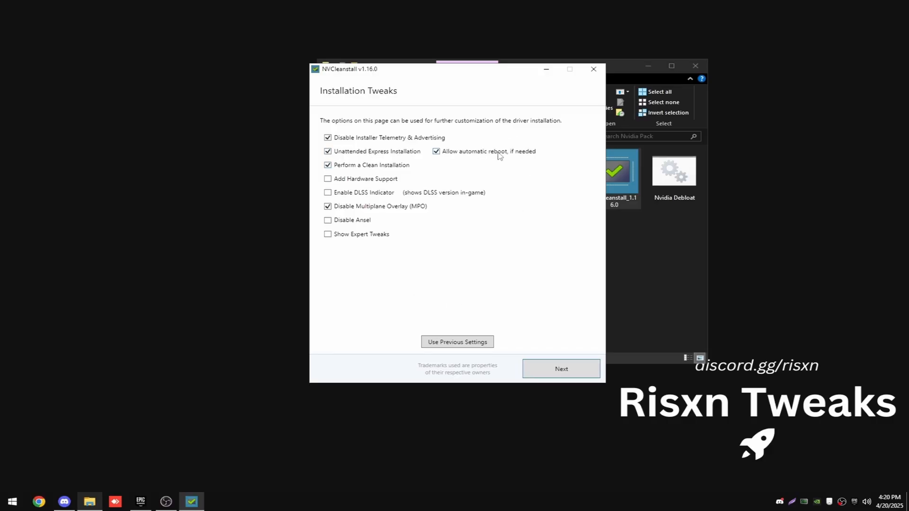
{"action": "left_click", "coordinate": [436, 151]}
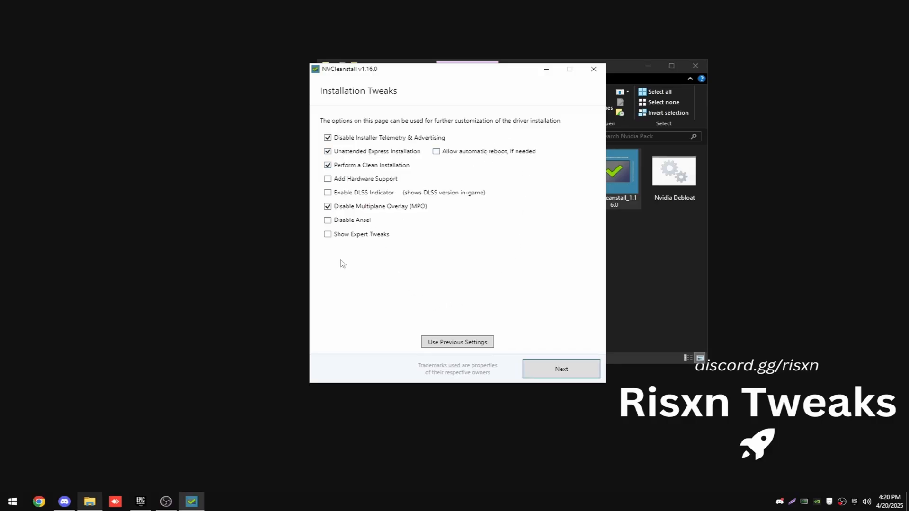
{"action": "left_click", "coordinate": [327, 220]}
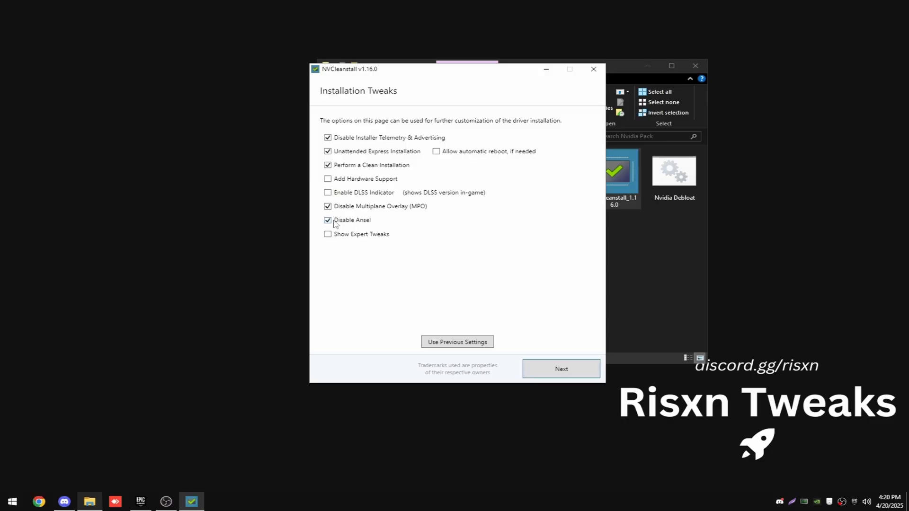
{"action": "left_click", "coordinate": [328, 234]}
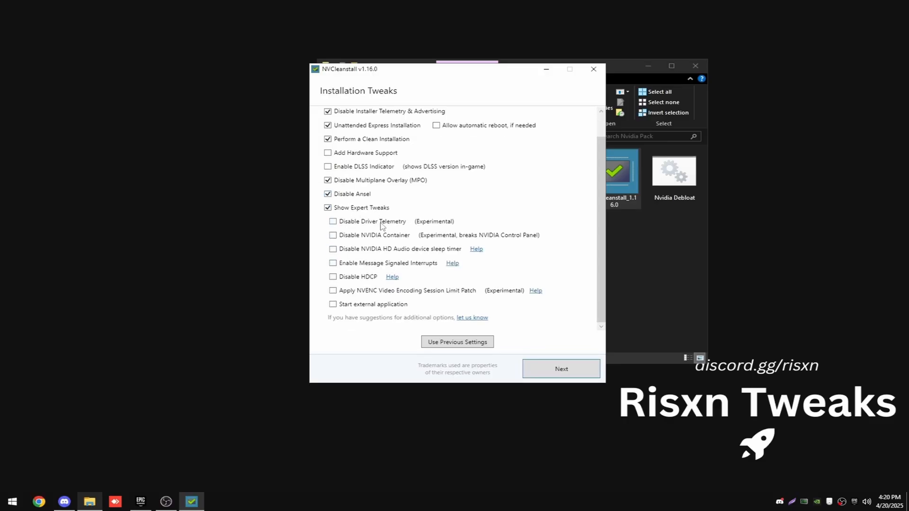
- Disable driver telemetry, HD Audio sleep timer and HDCP, enable MSI and Easy-Anti-Cheat signature, then build
{"action": "left_click", "coordinate": [333, 222]}
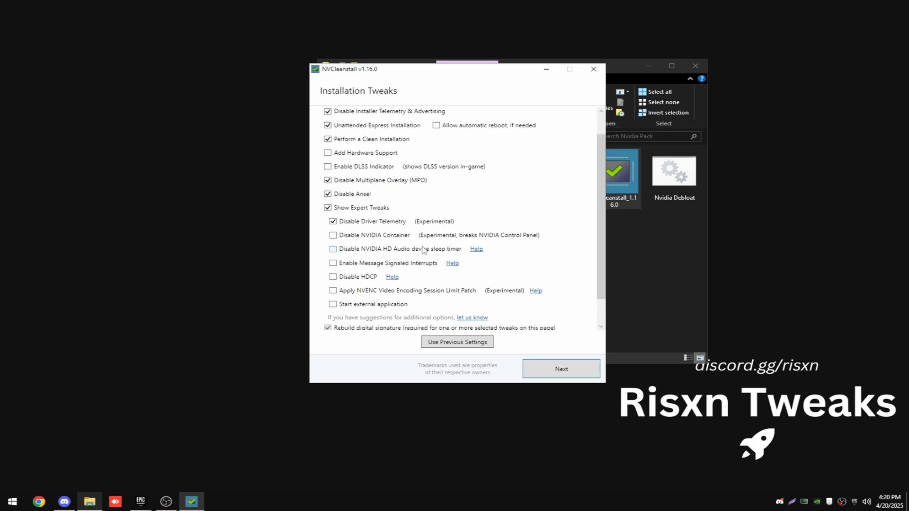
{"action": "left_click", "coordinate": [333, 249]}
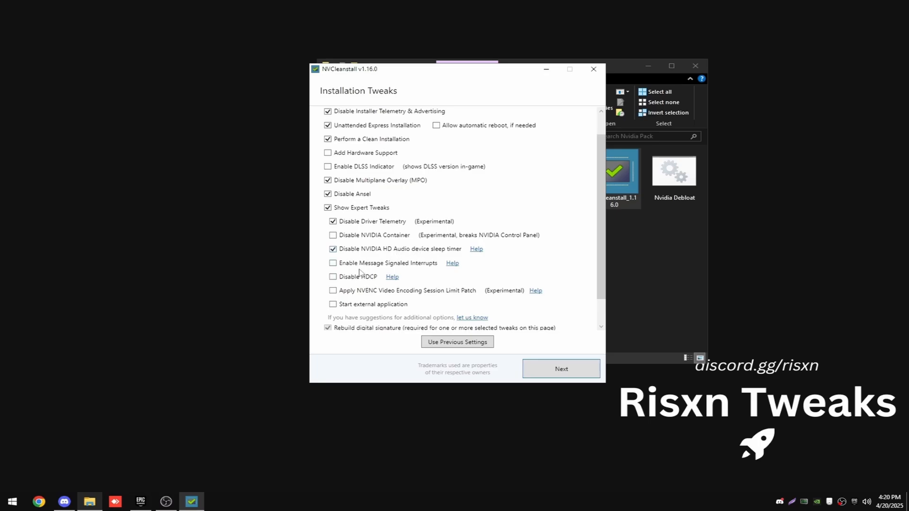
{"action": "left_click", "coordinate": [333, 263]}
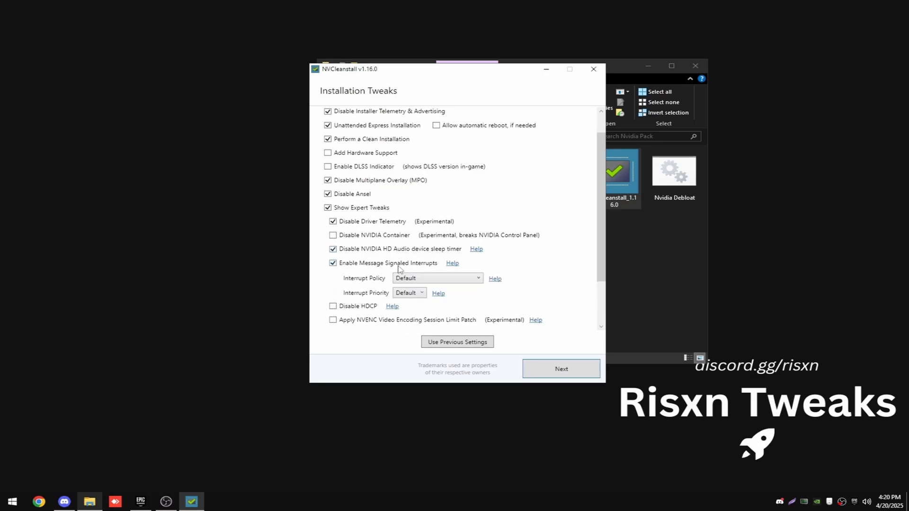
{"action": "scroll", "scroll_direction": "down", "scroll_amount": 3}
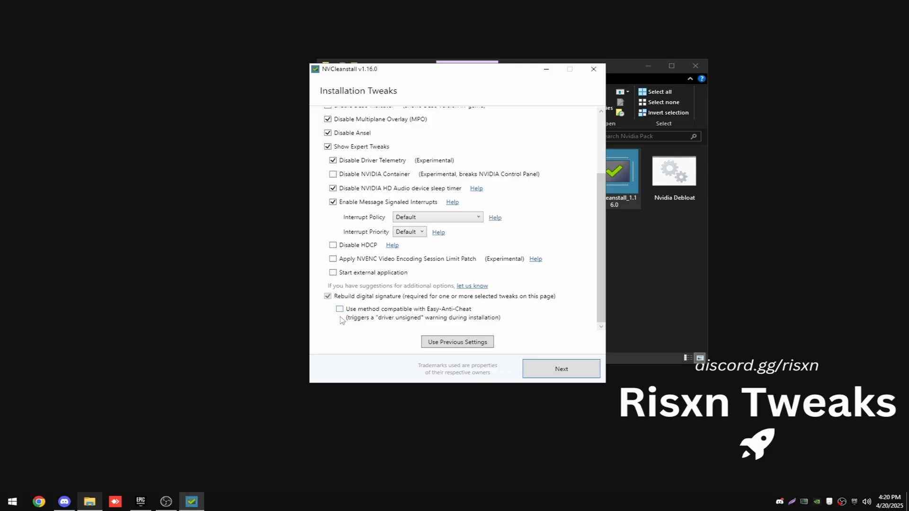
{"action": "left_click", "coordinate": [333, 245]}
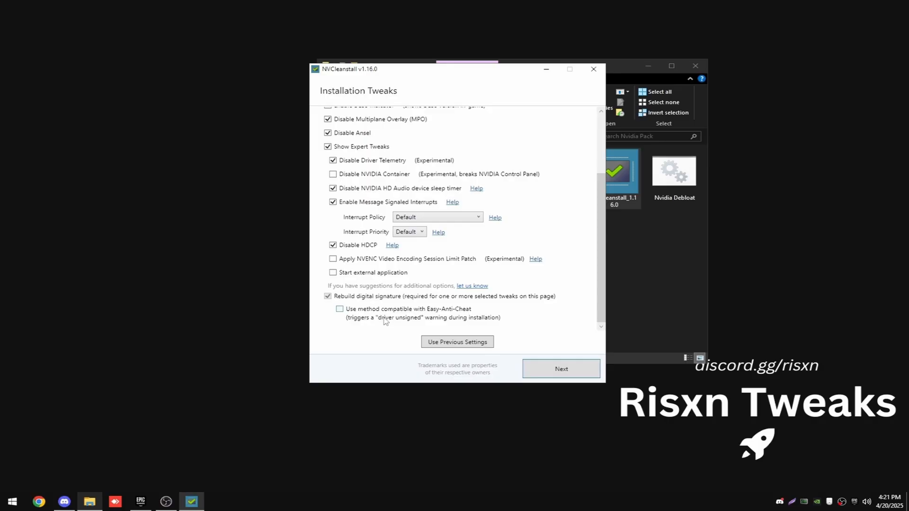
{"action": "mouse_move", "coordinate": [378, 315]}
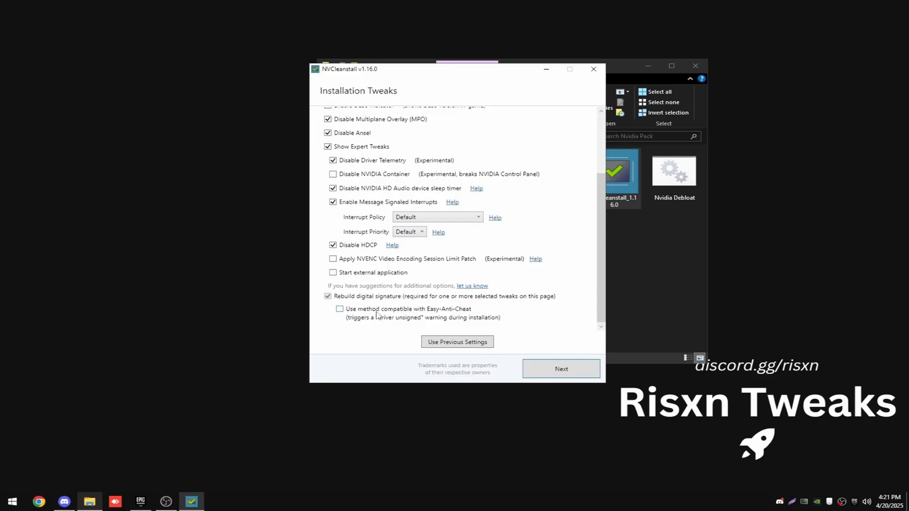
{"action": "left_click", "coordinate": [340, 299]}
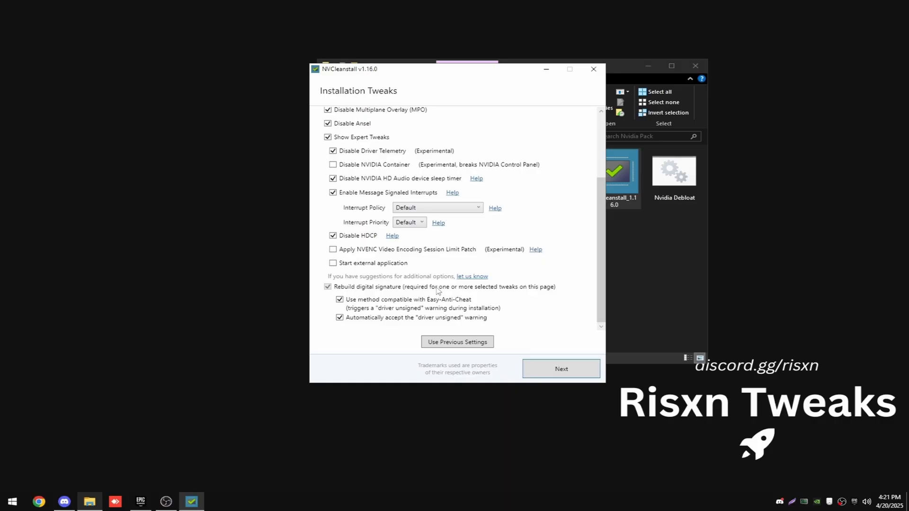
{"action": "left_click", "coordinate": [561, 369]}
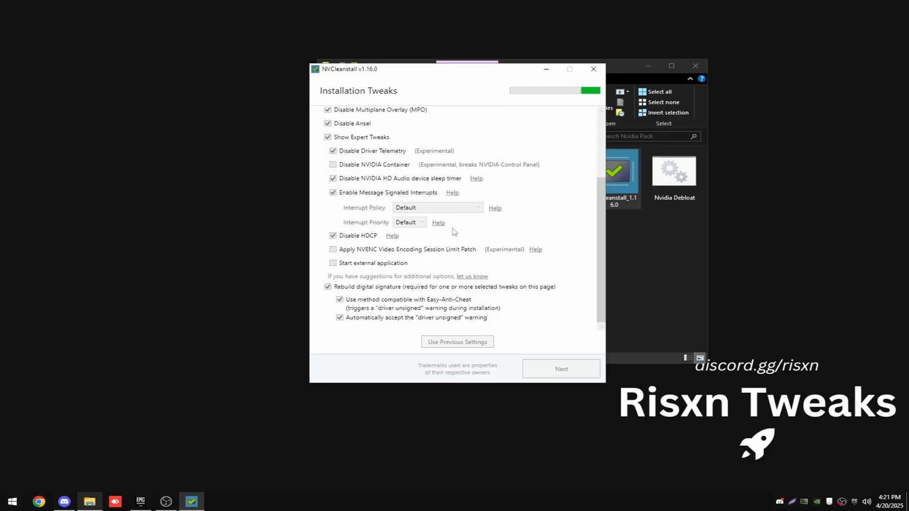
{"action": "left_click", "coordinate": [560, 368]}
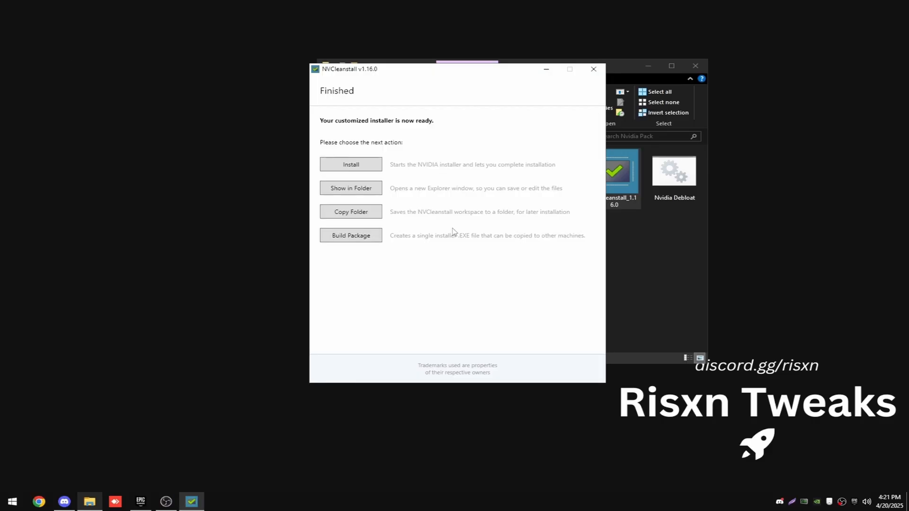
{"action": "mouse_move", "coordinate": [399, 155]}
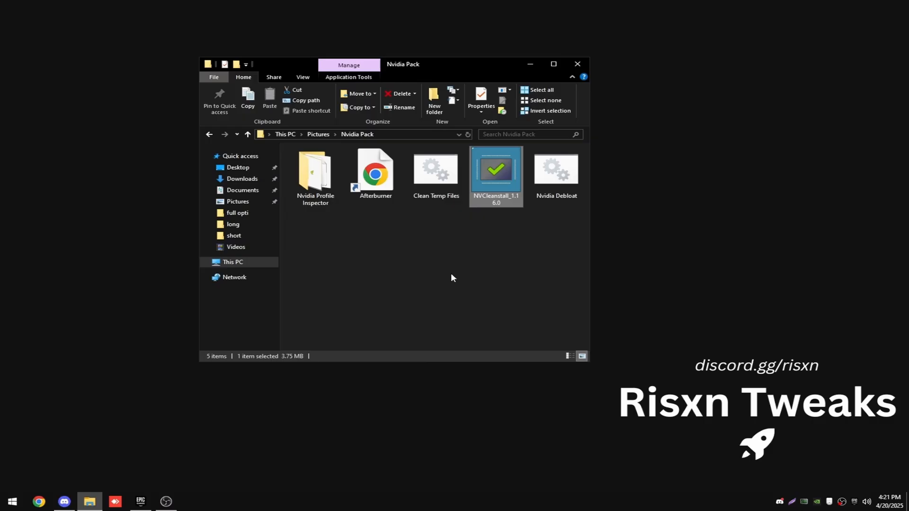
{"action": "mouse_move", "coordinate": [475, 240]}
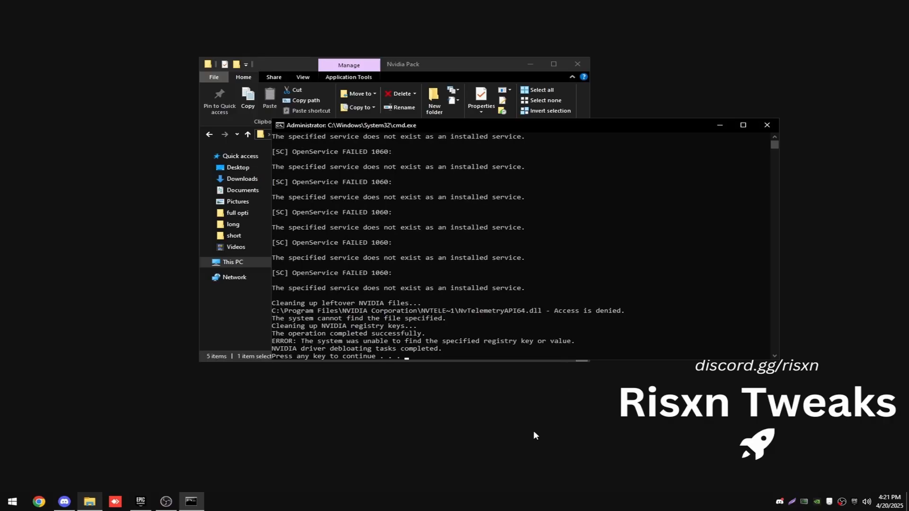
{"action": "mouse_move", "coordinate": [505, 225]}
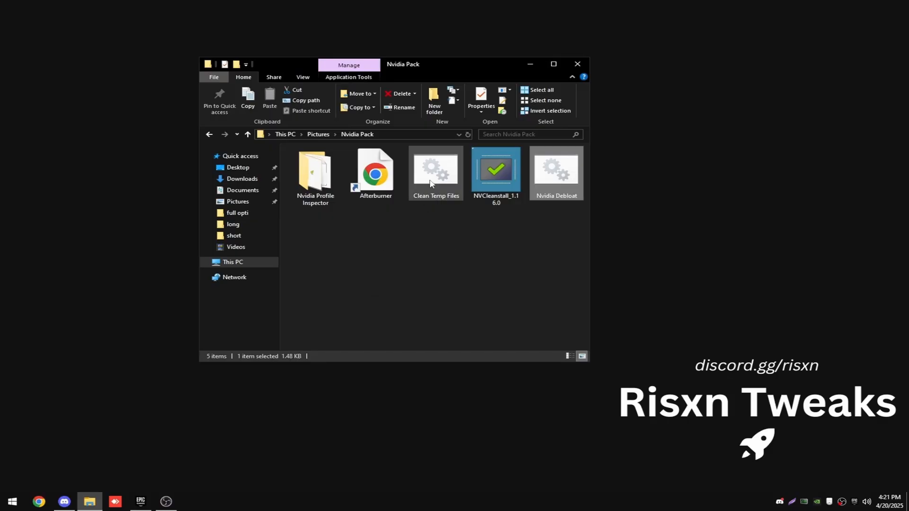
- Run the Clean Temp Files script as administrator and dismiss the finished console
{"action": "right_click", "coordinate": [436, 171]}
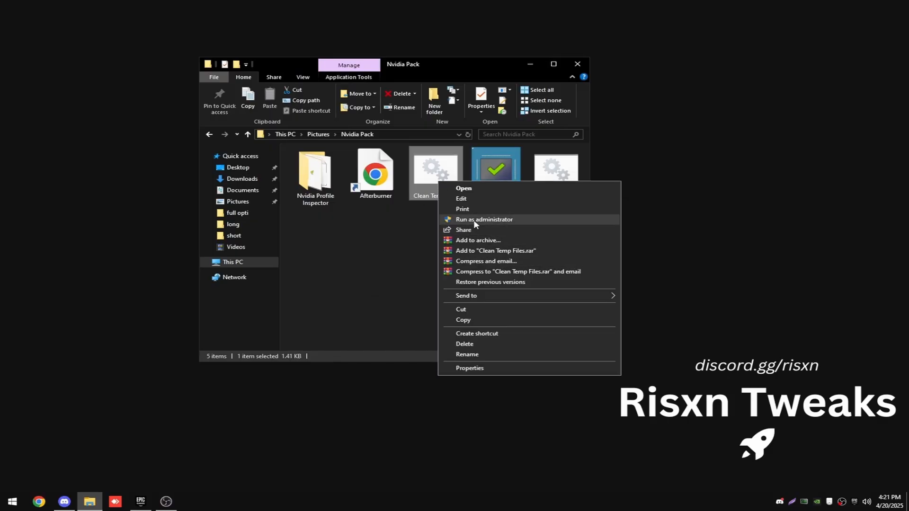
{"action": "left_click", "coordinate": [483, 219]}
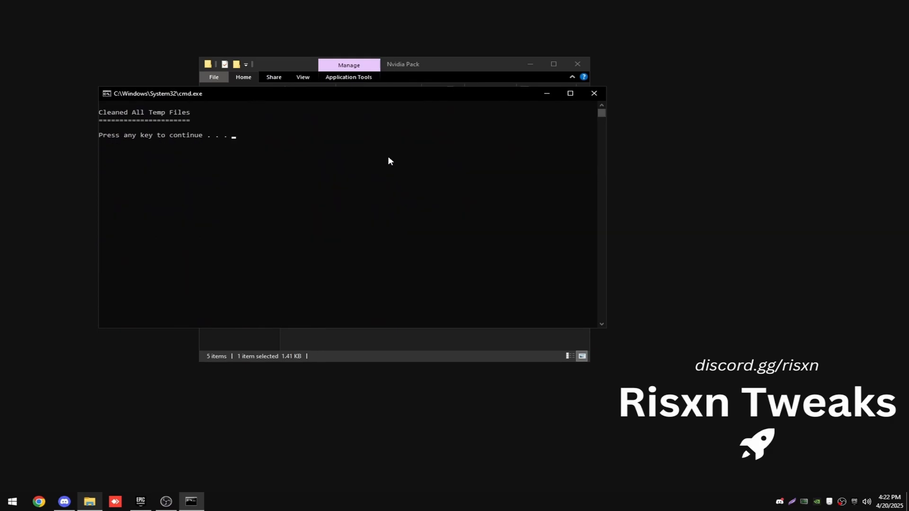
{"action": "key", "text": "enter"}
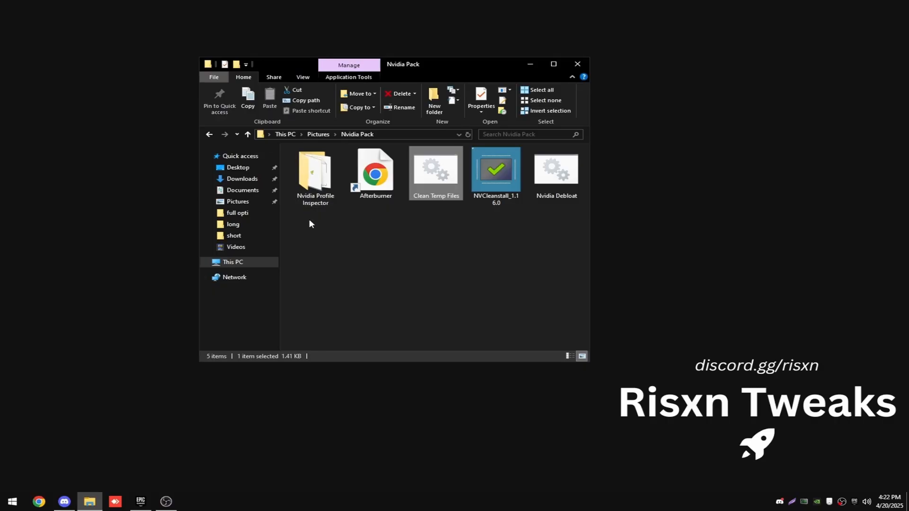
- Open the Nvidia Profile Inspector folder and launch nvidiaProfileInspector as administrator
{"action": "left_click", "coordinate": [315, 171]}
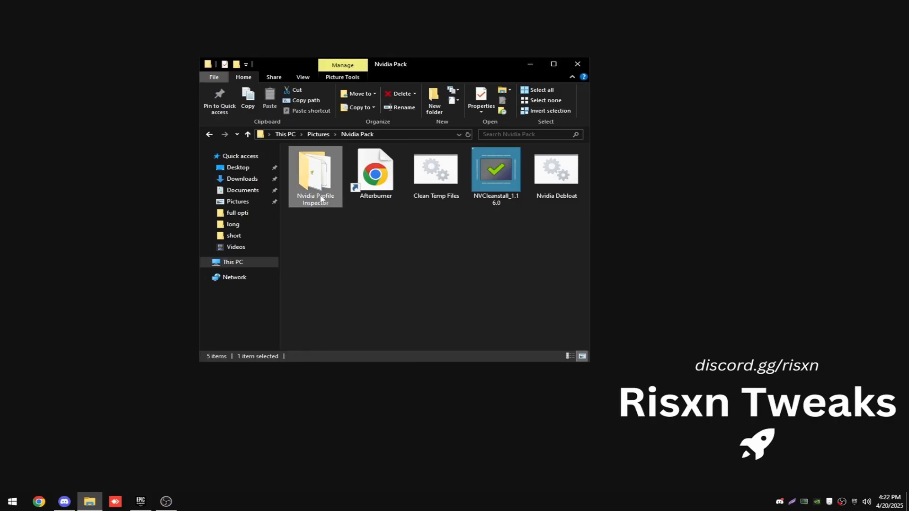
{"action": "double_click", "coordinate": [315, 170]}
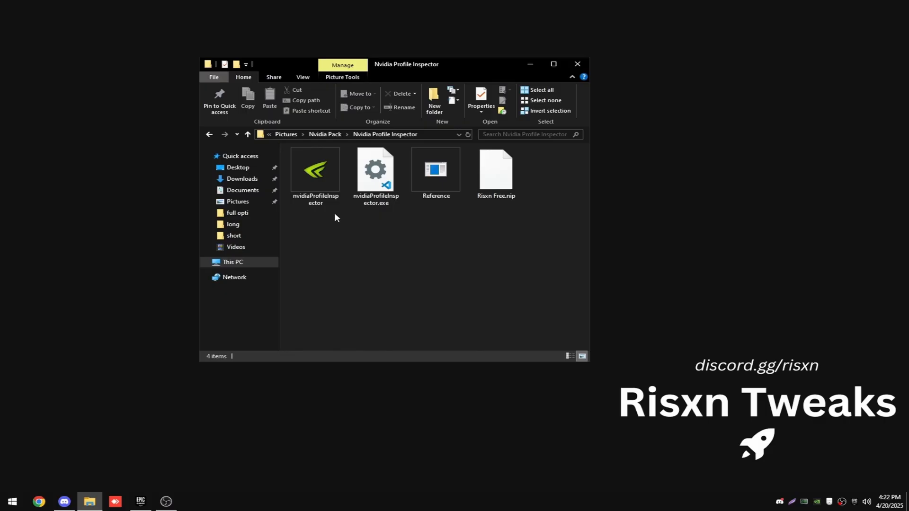
{"action": "right_click", "coordinate": [315, 170]}
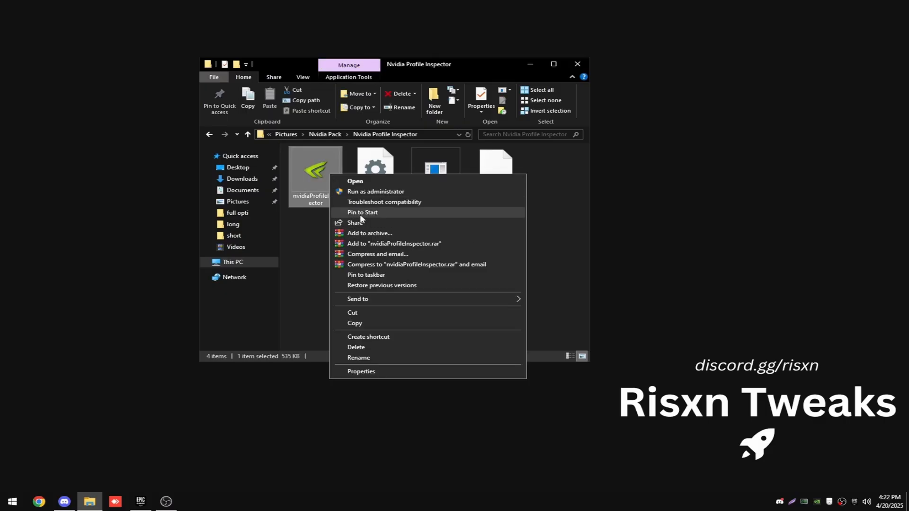
{"action": "left_click", "coordinate": [315, 171]}
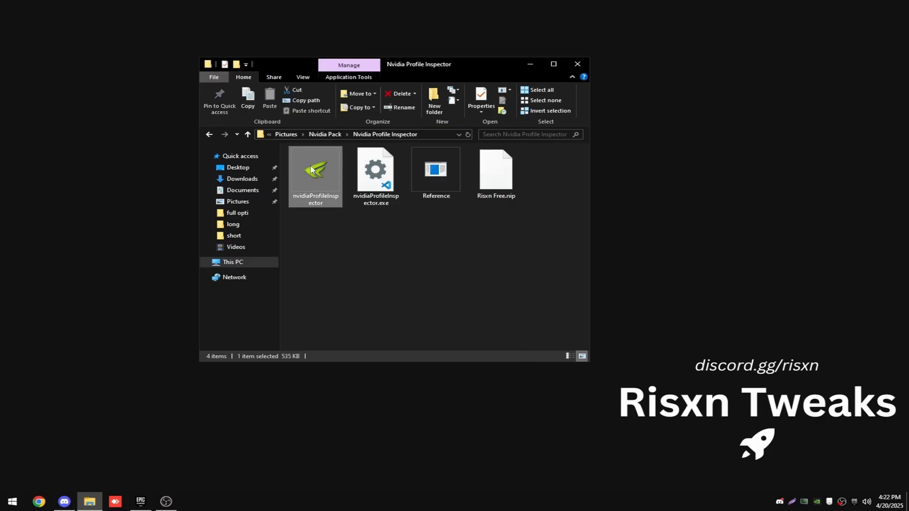
{"action": "right_click", "coordinate": [315, 171]}
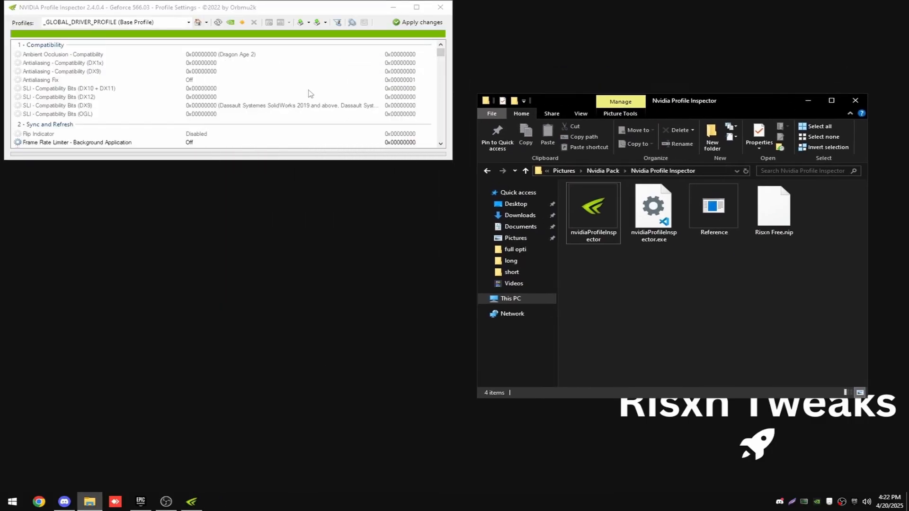
- Import Risxn Free.nip by dragging it onto Profile Inspector and confirm the success message
{"action": "left_click", "coordinate": [773, 209]}
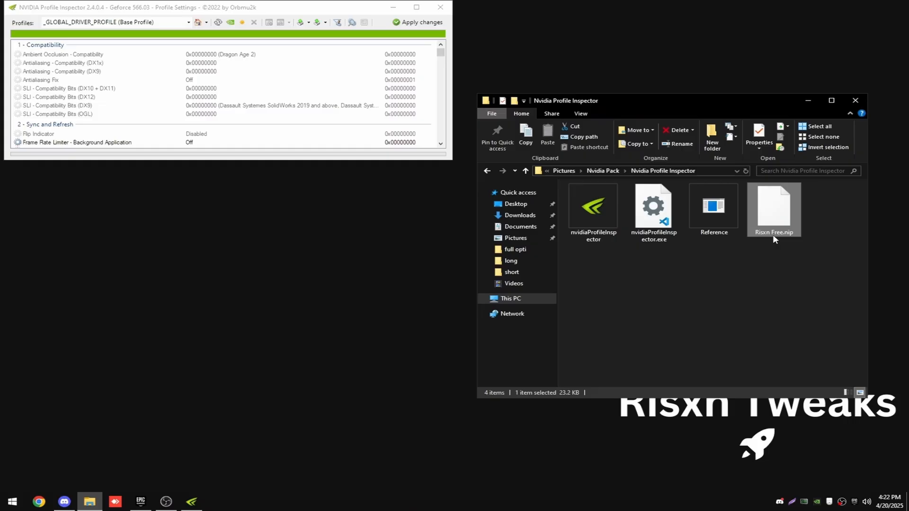
{"action": "left_click_drag", "start_coordinate": [774, 209], "coordinate": [324, 193]}
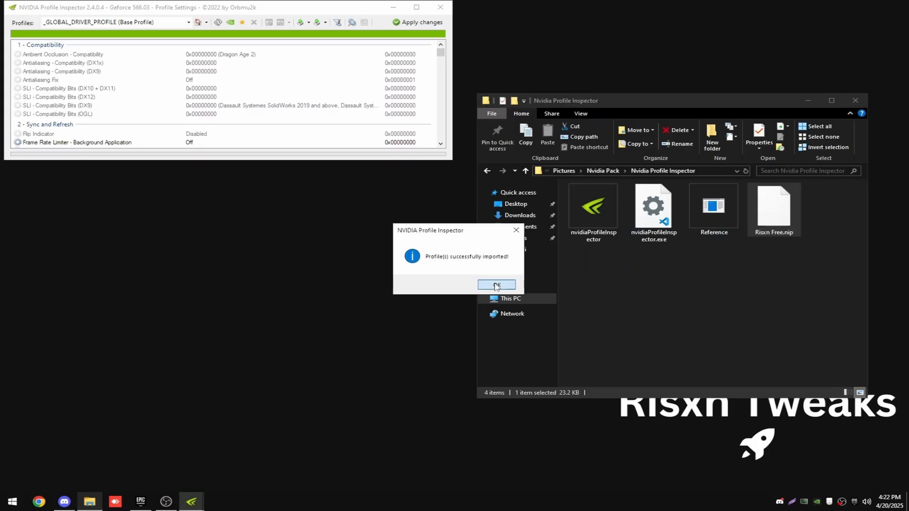
{"action": "left_click", "coordinate": [496, 285]}
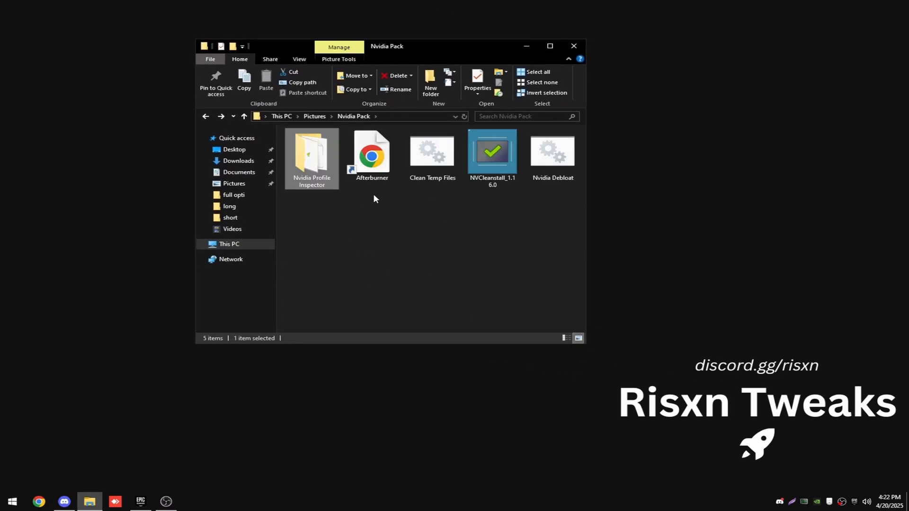
- Download MSI Afterburner 4.6.5 (Final) from the MSI page opened via the Afterburner shortcut
{"action": "double_click", "coordinate": [371, 152]}
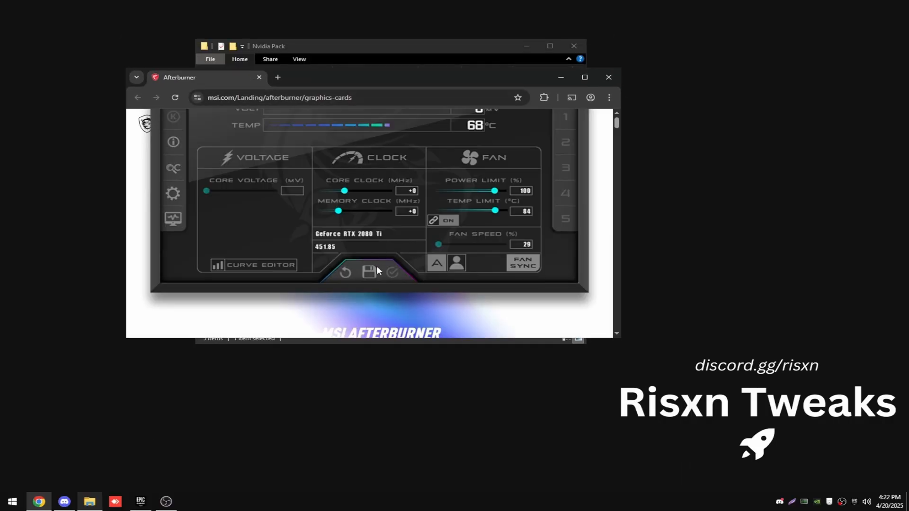
{"action": "scroll", "scroll_direction": "down", "scroll_amount": 3}
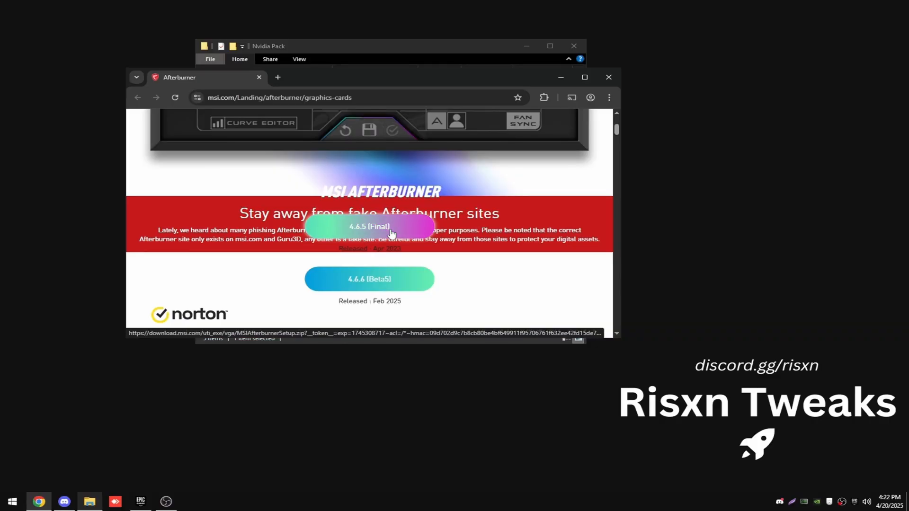
{"action": "left_click", "coordinate": [370, 226]}
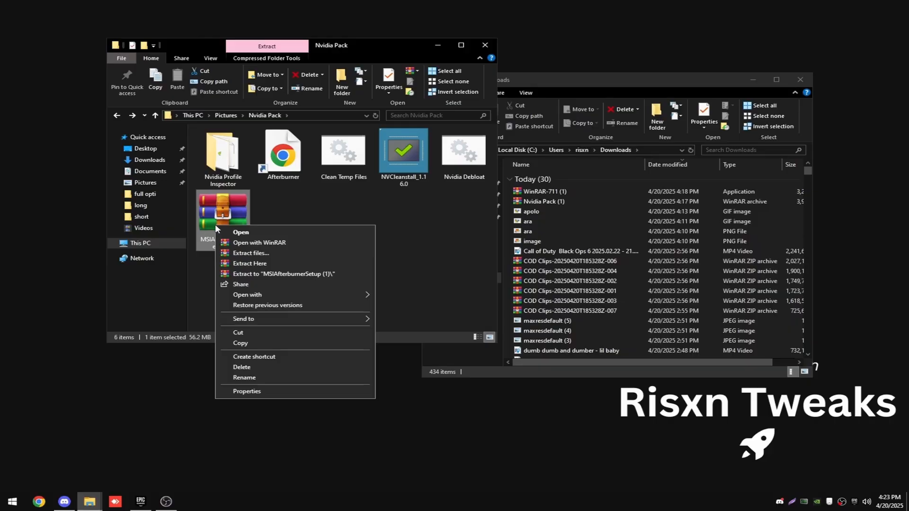
{"action": "mouse_move", "coordinate": [250, 265]}
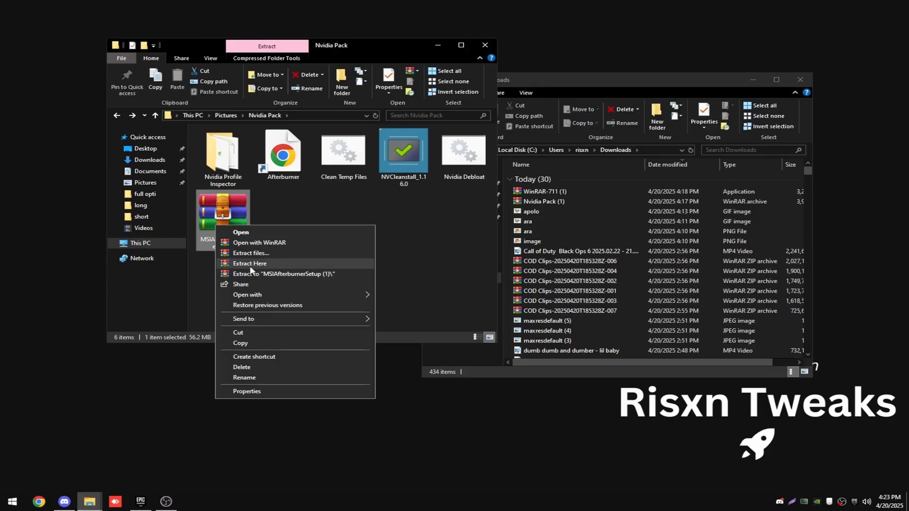
- Extract MSIAfterburnerSetup into the Nvidia Pack folder and launch MSIAfterburnerInstaller465
{"action": "left_click", "coordinate": [250, 263]}
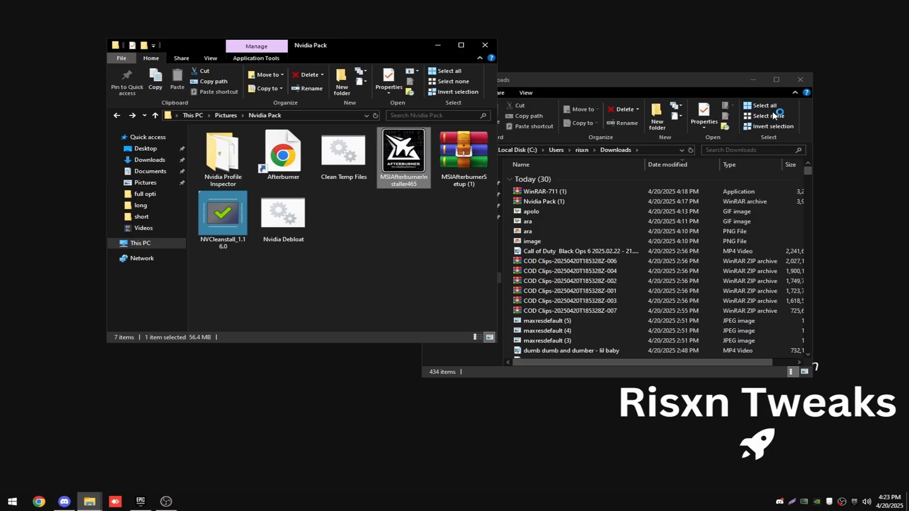
{"action": "double_click", "coordinate": [403, 149]}
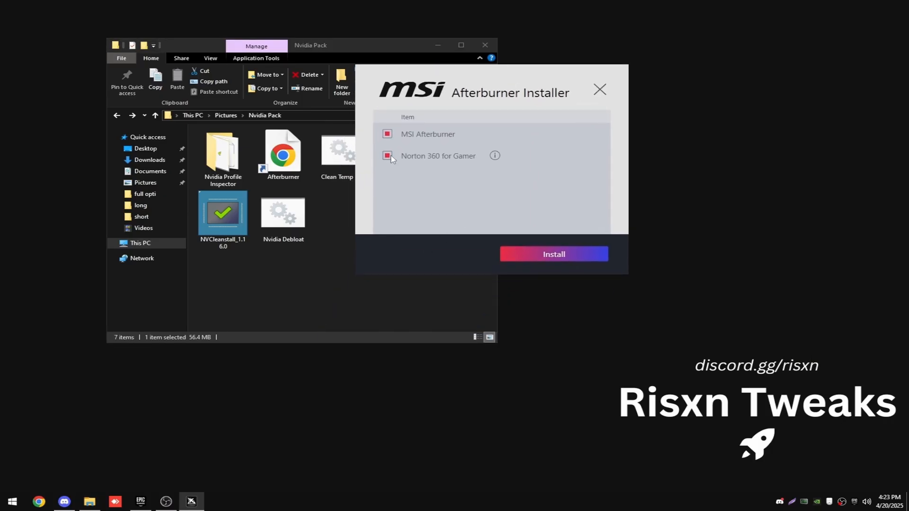
- Uncheck Norton 360 for Gamer and install MSI Afterburner 4.6.5
{"action": "left_click", "coordinate": [388, 155]}
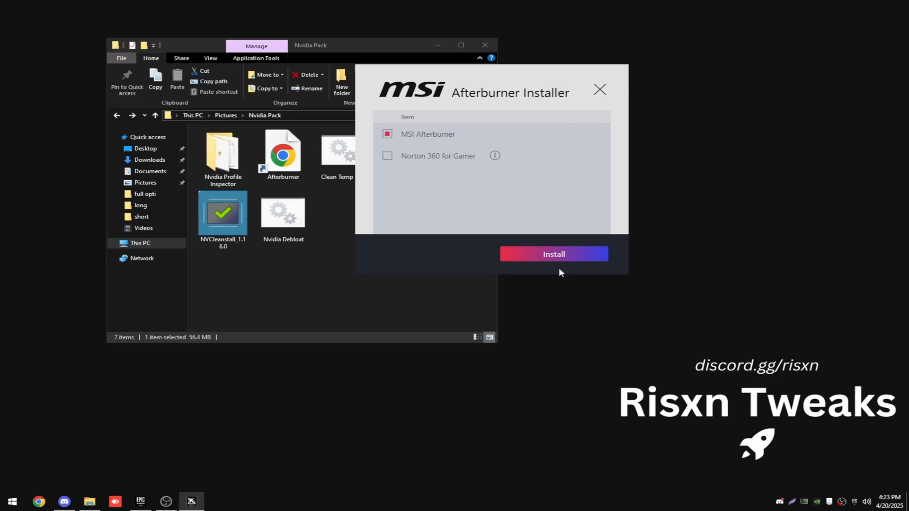
{"action": "left_click", "coordinate": [553, 254]}
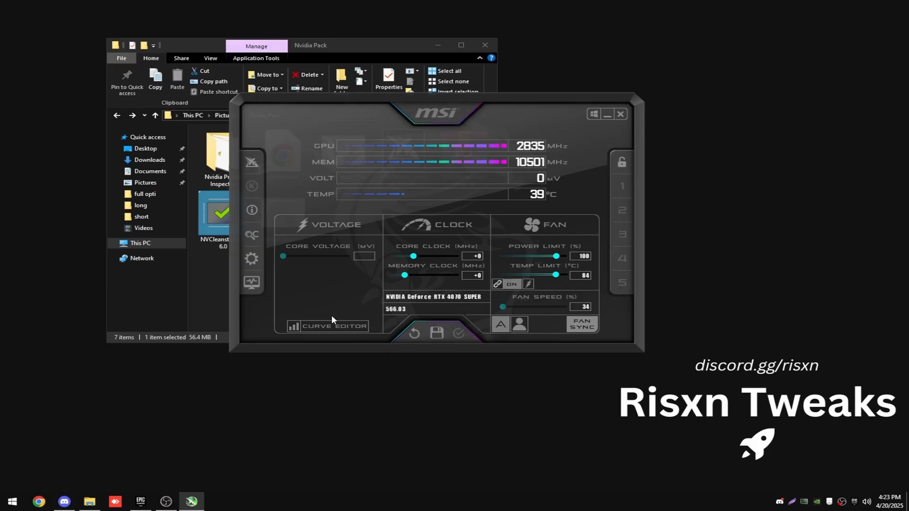
{"action": "mouse_move", "coordinate": [251, 234]}
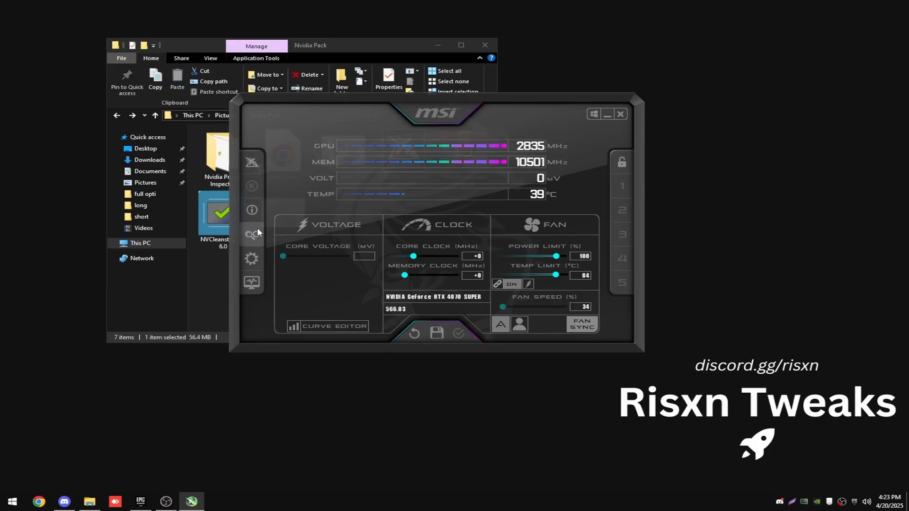
- Run OC Scanner, apply the +225 MHz core and +175 MHz memory offsets, then exit Afterburner
{"action": "left_click", "coordinate": [252, 235]}
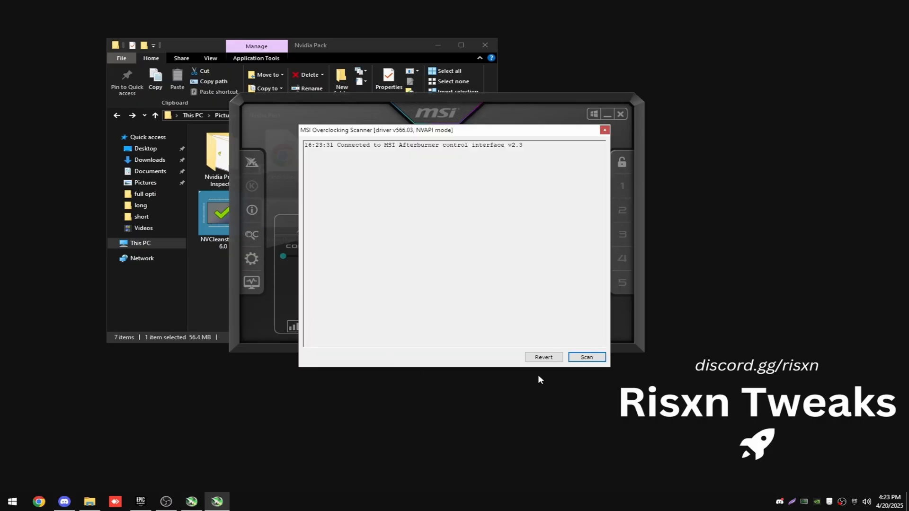
{"action": "left_click", "coordinate": [605, 129]}
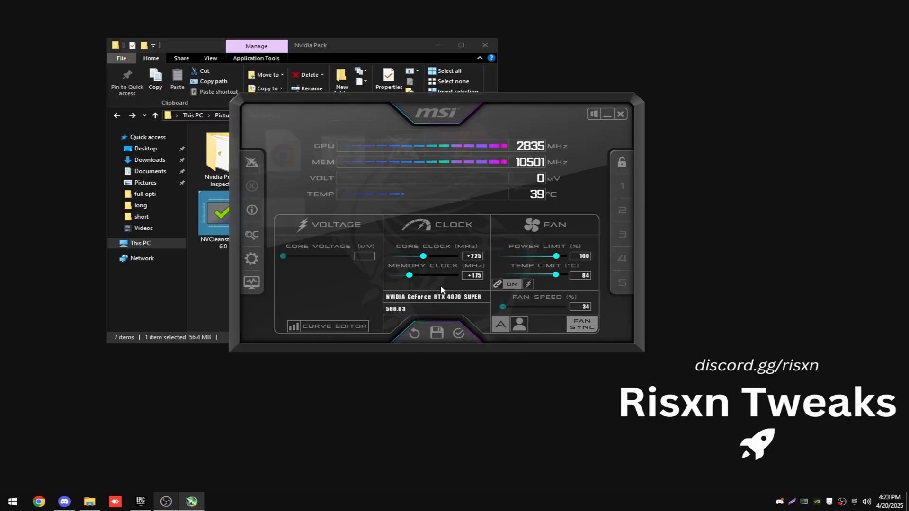
{"action": "mouse_move", "coordinate": [484, 271]}
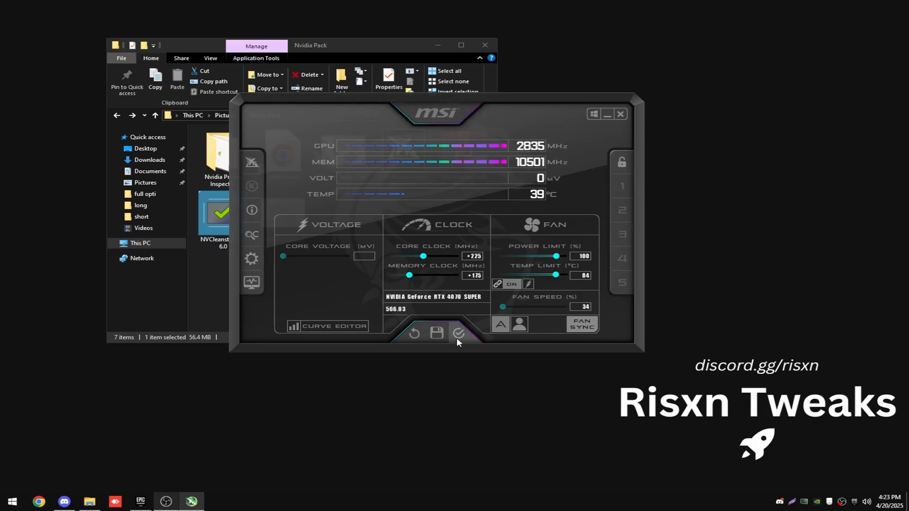
{"action": "left_click", "coordinate": [459, 333]}
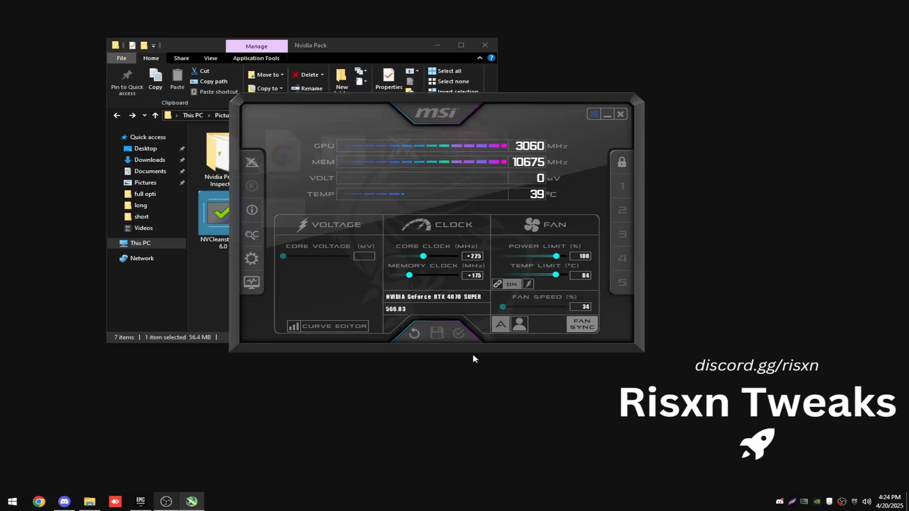
{"action": "mouse_move", "coordinate": [559, 227]}
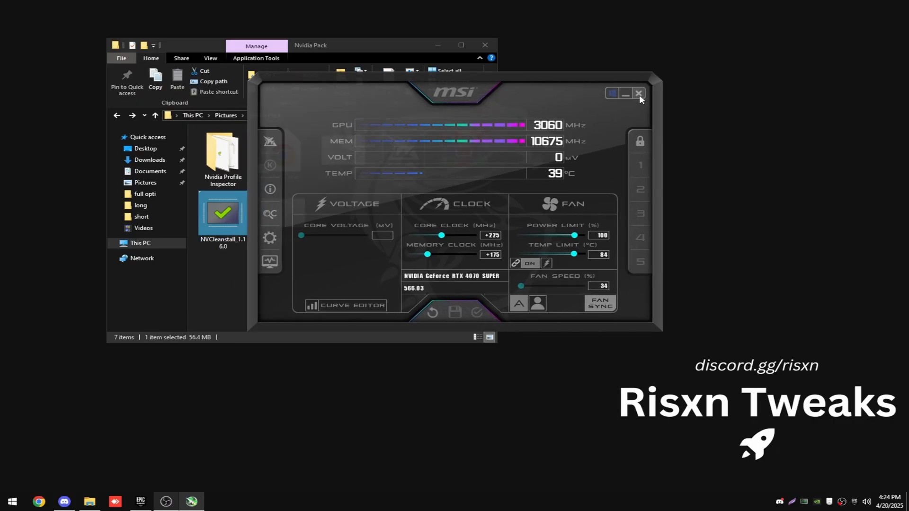
{"action": "left_click", "coordinate": [639, 93]}
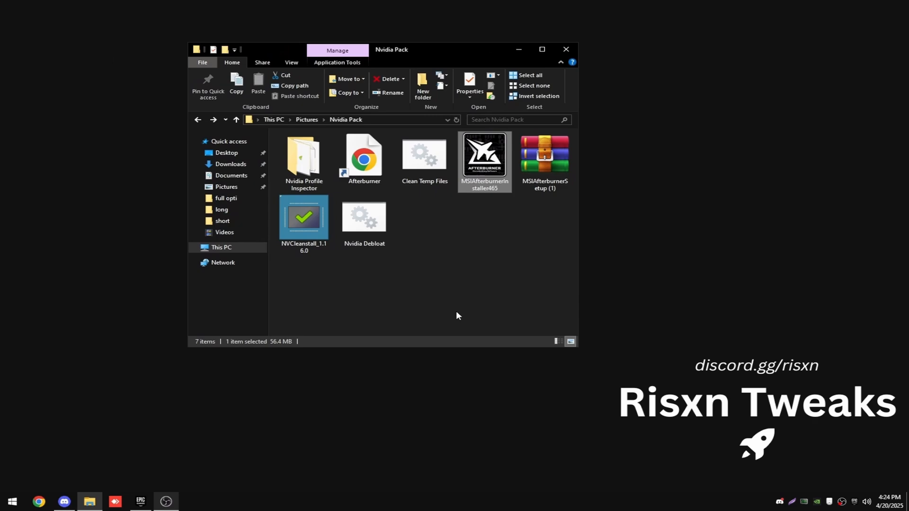
{"action": "mouse_move", "coordinate": [489, 290]}
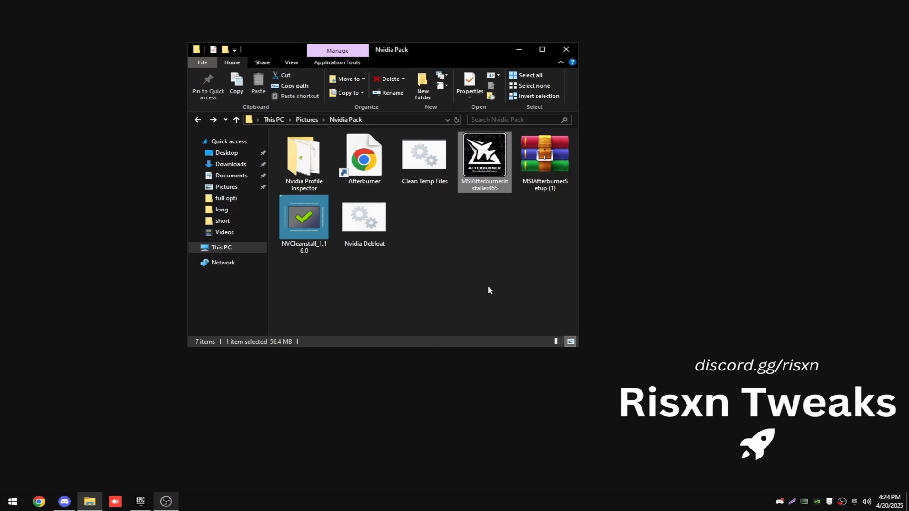